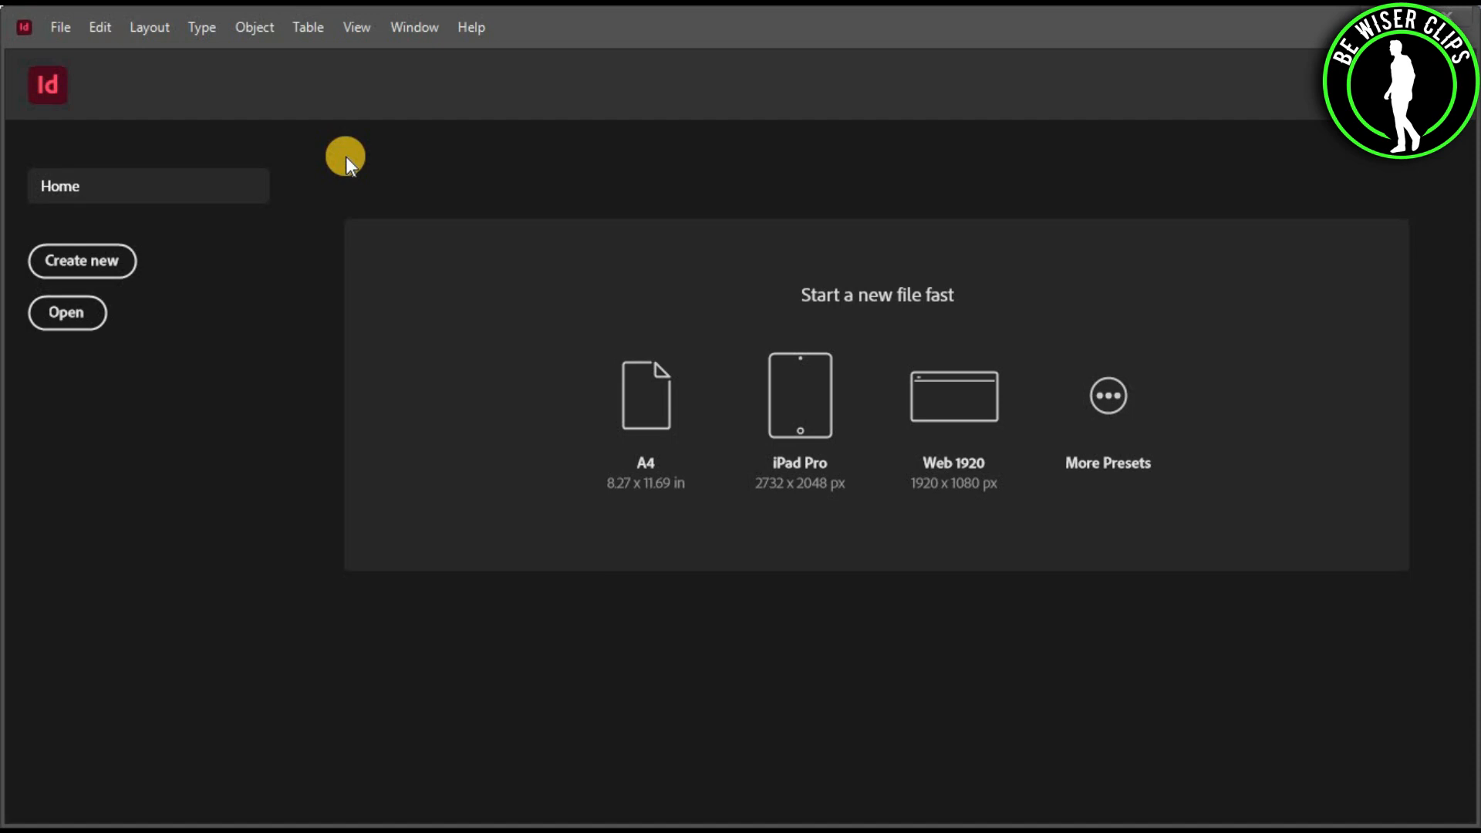
mouse_move(74, 123)
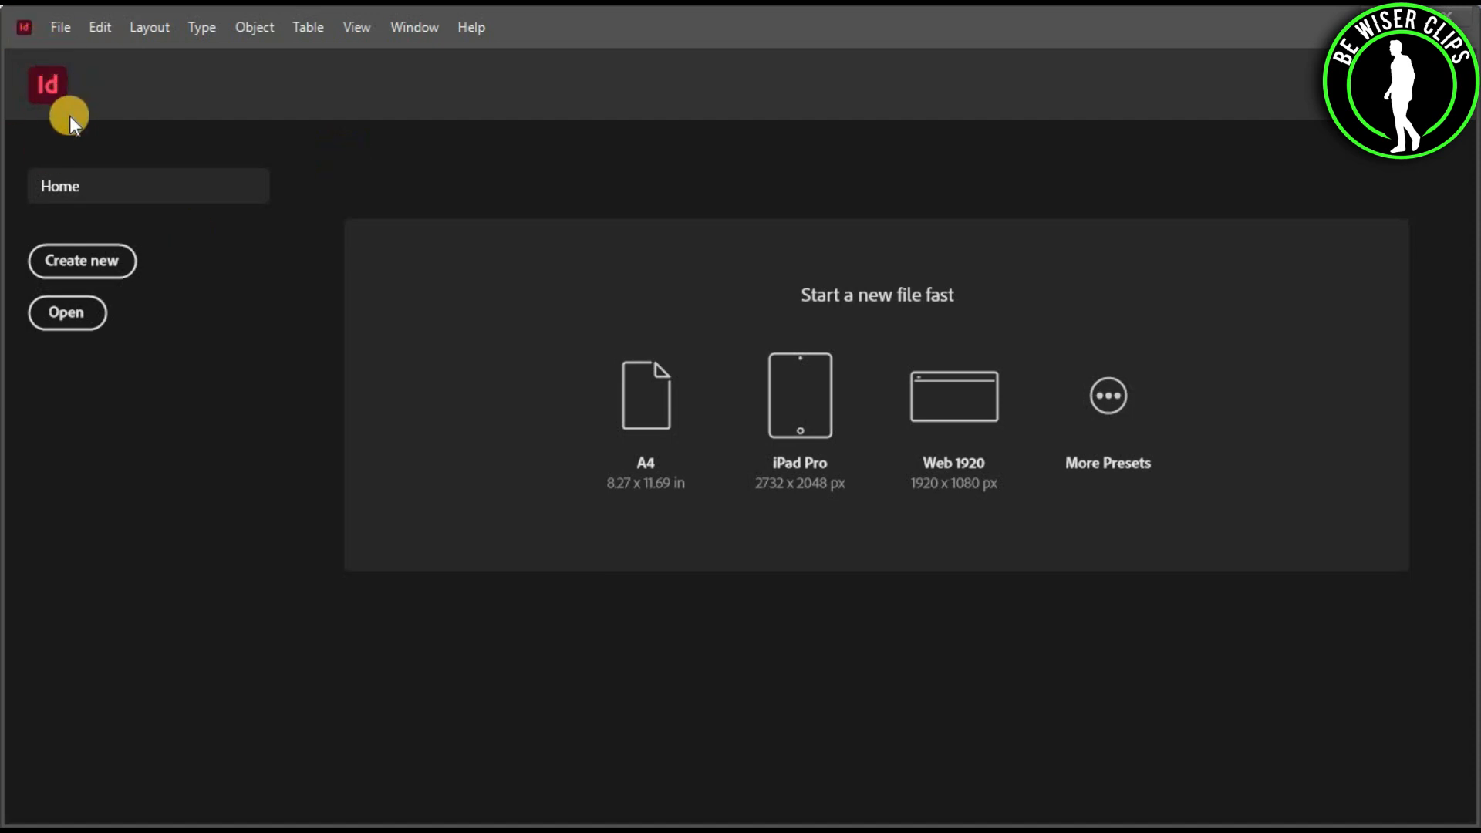
mouse_move(206, 302)
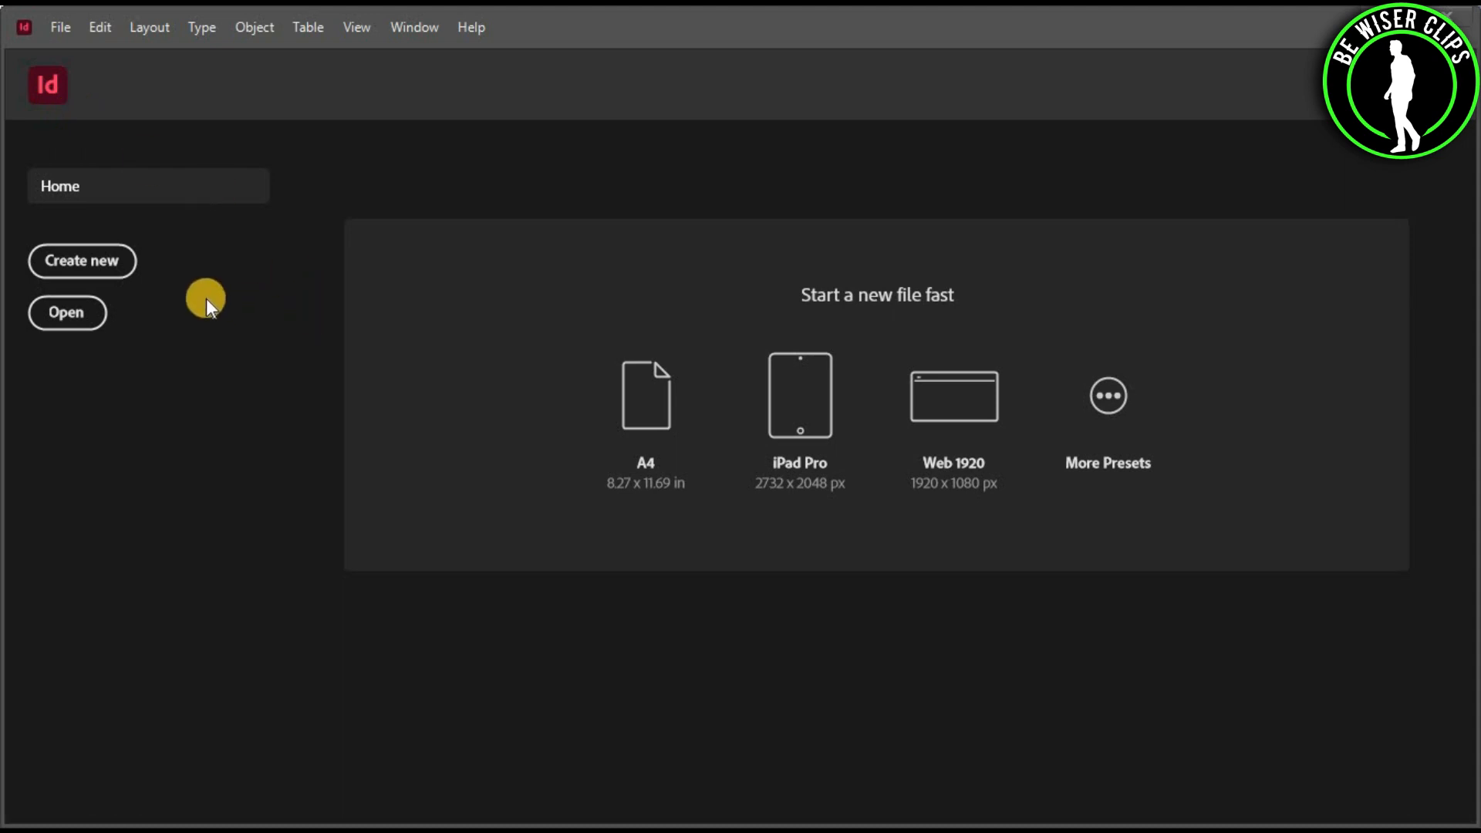
mouse_move(1122, 314)
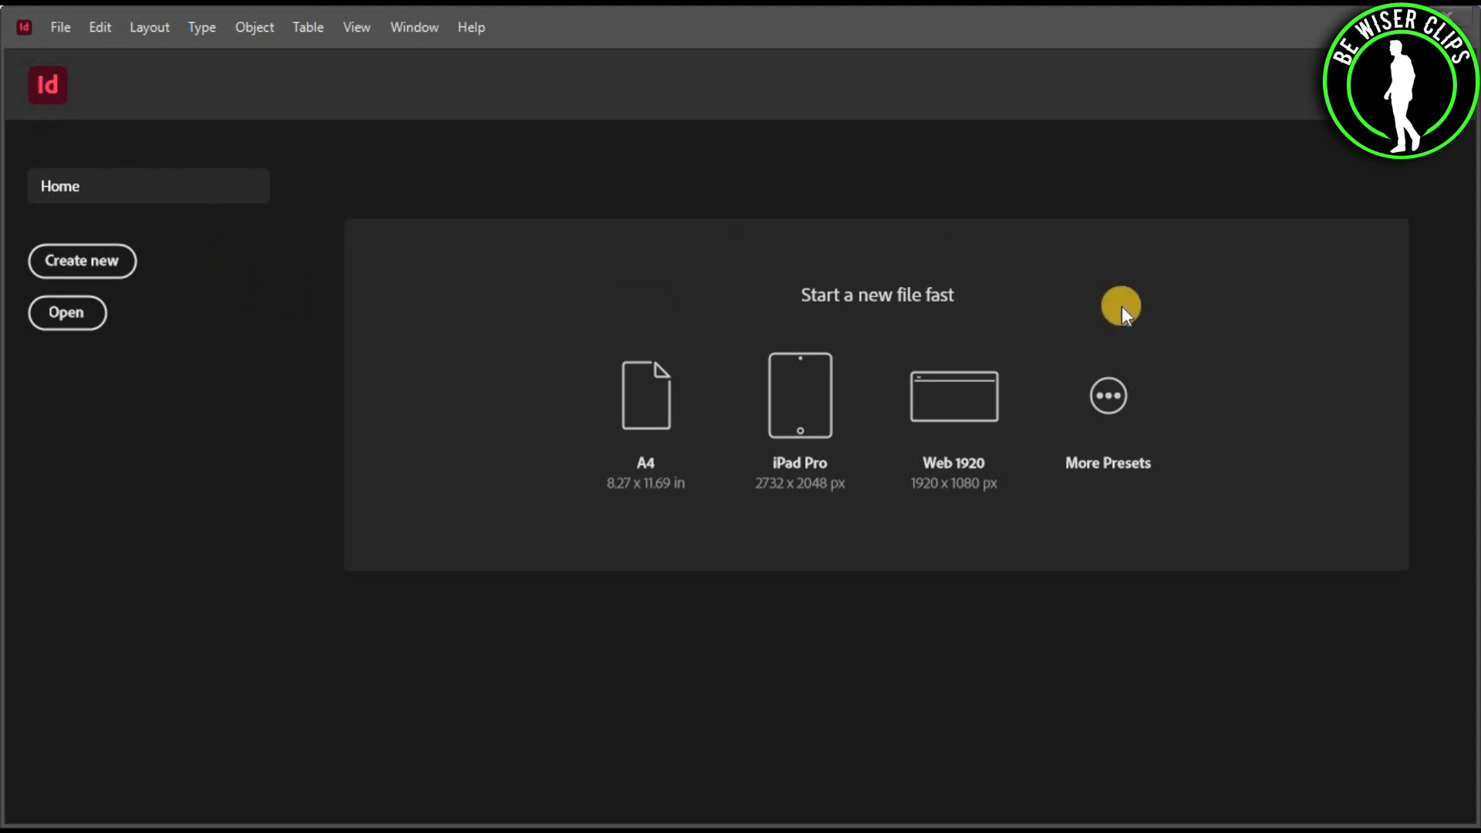
mouse_move(216, 310)
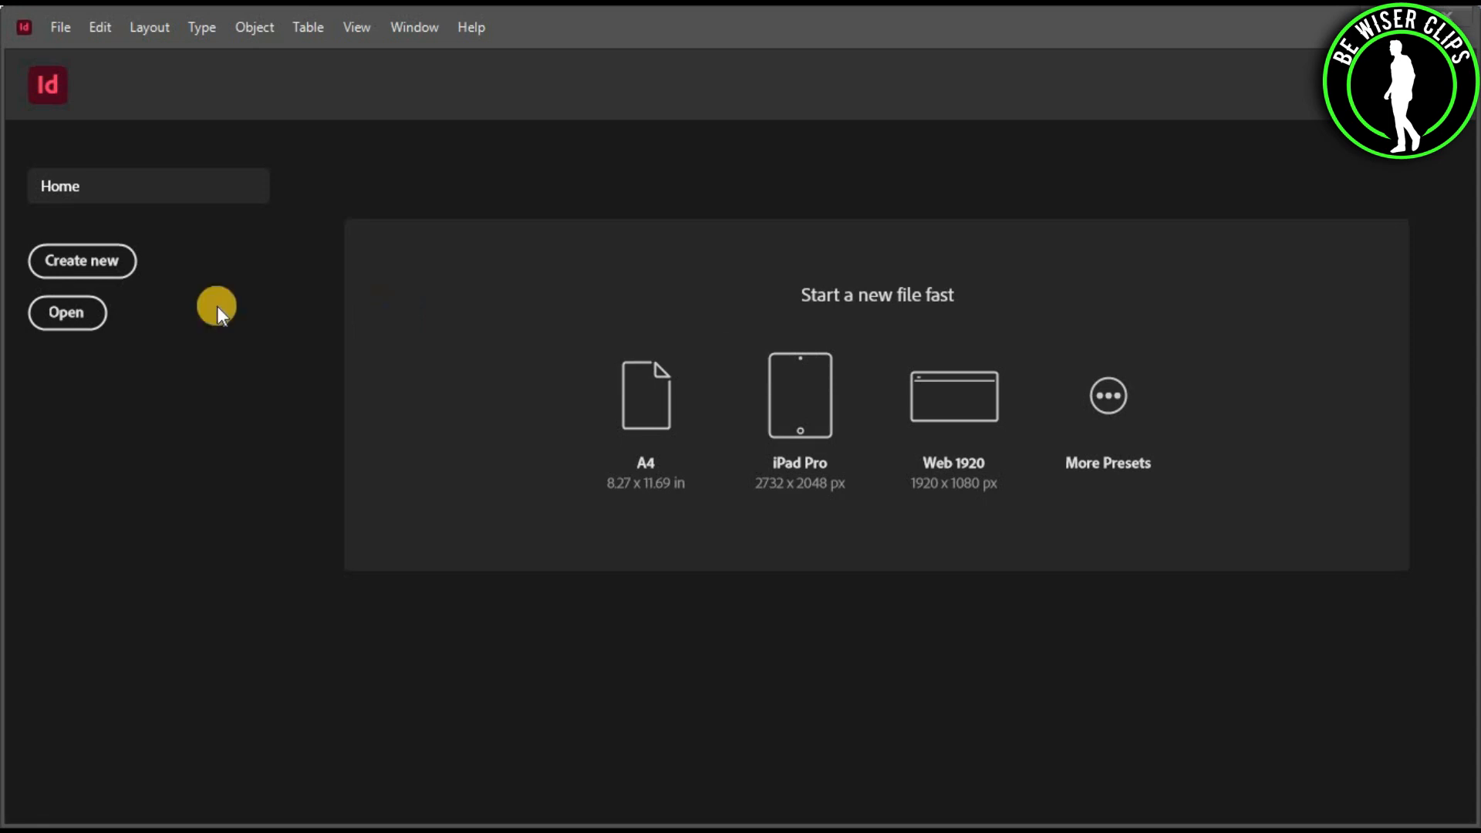
mouse_move(81, 261)
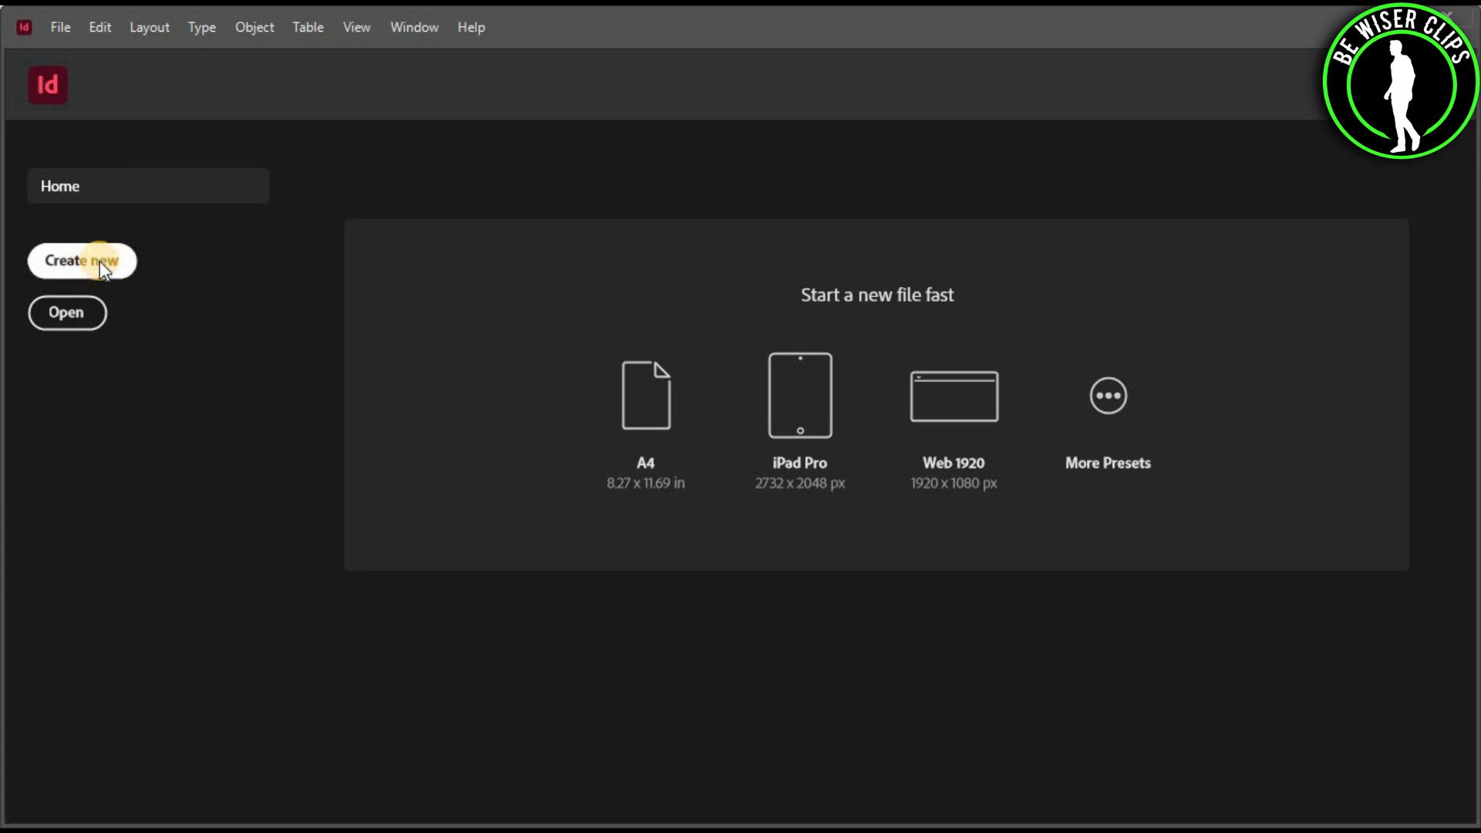
Create a new document using the Default preset after browsing the Saved, Web and Recent presets.
click(81, 260)
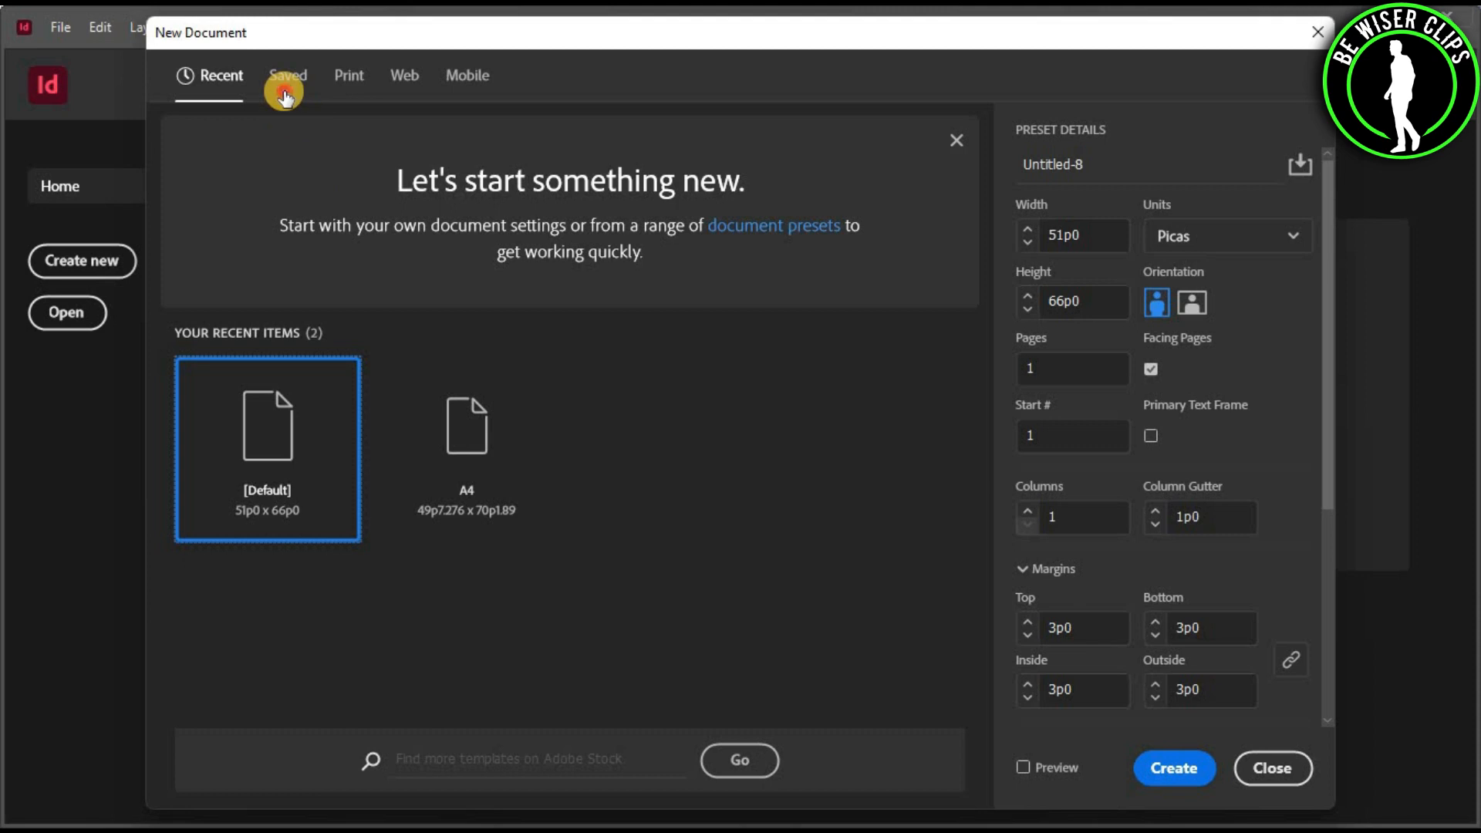
click(288, 76)
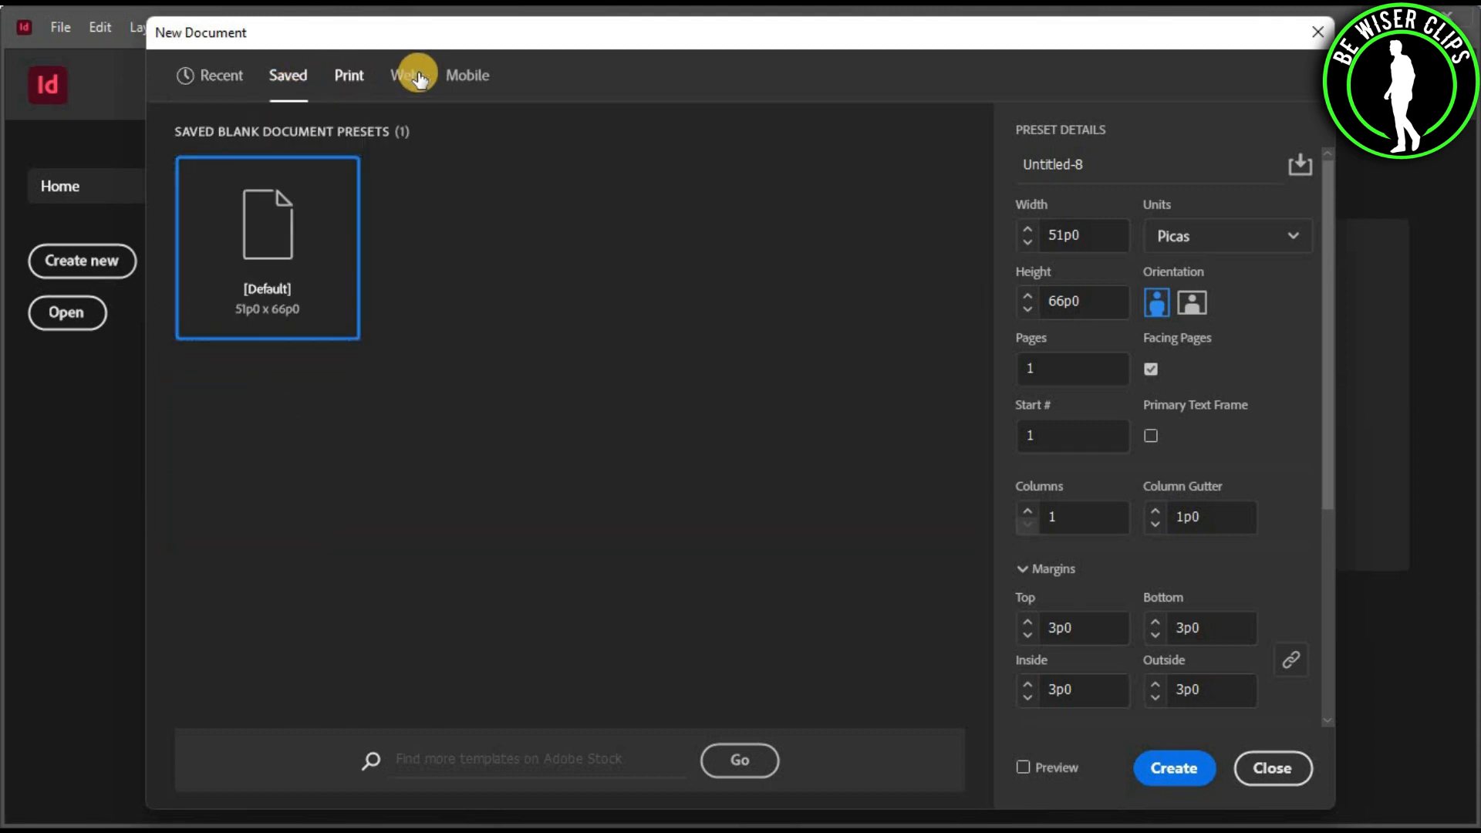
click(405, 75)
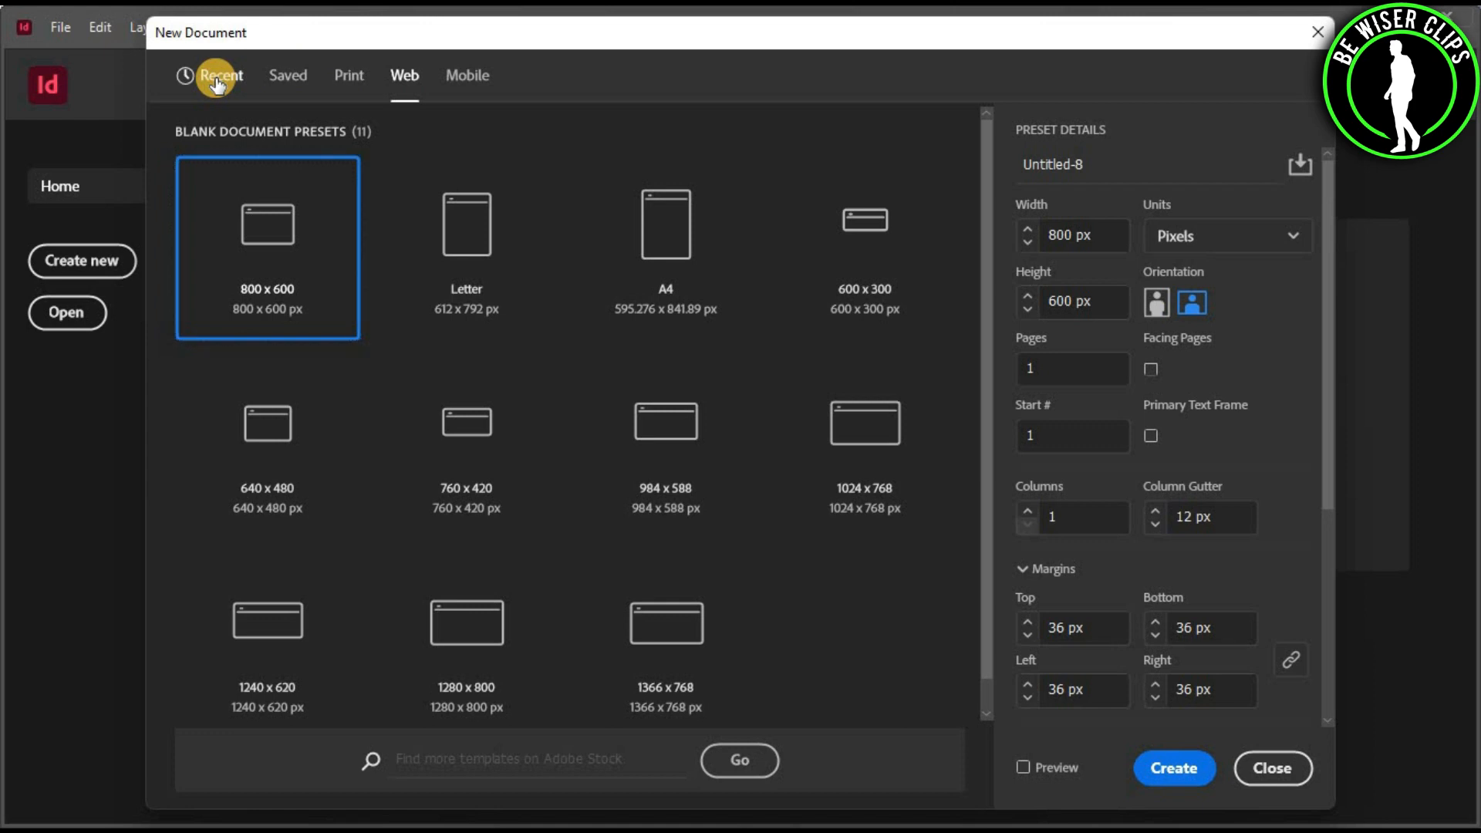
click(222, 75)
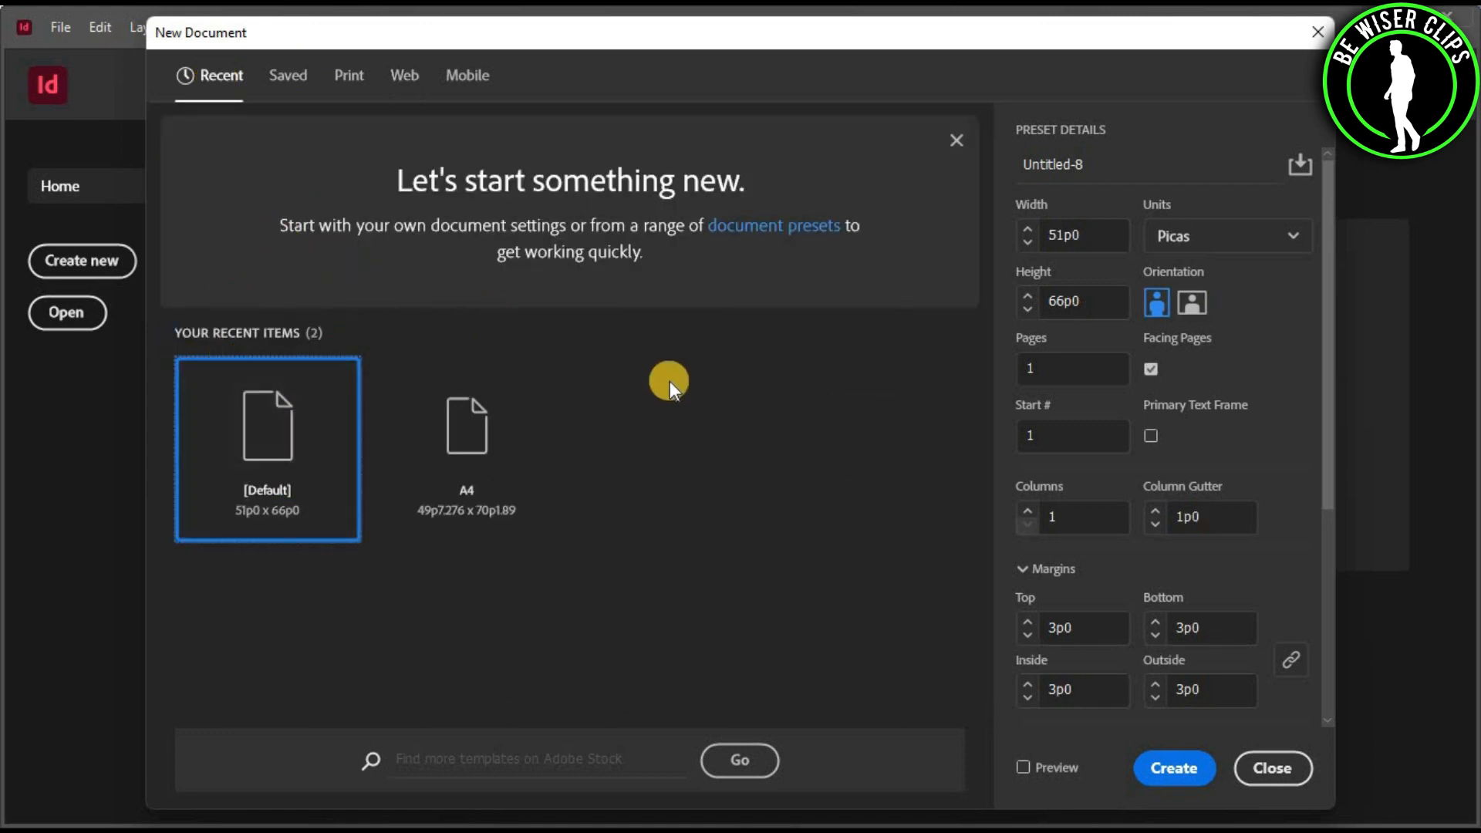
mouse_move(1174, 769)
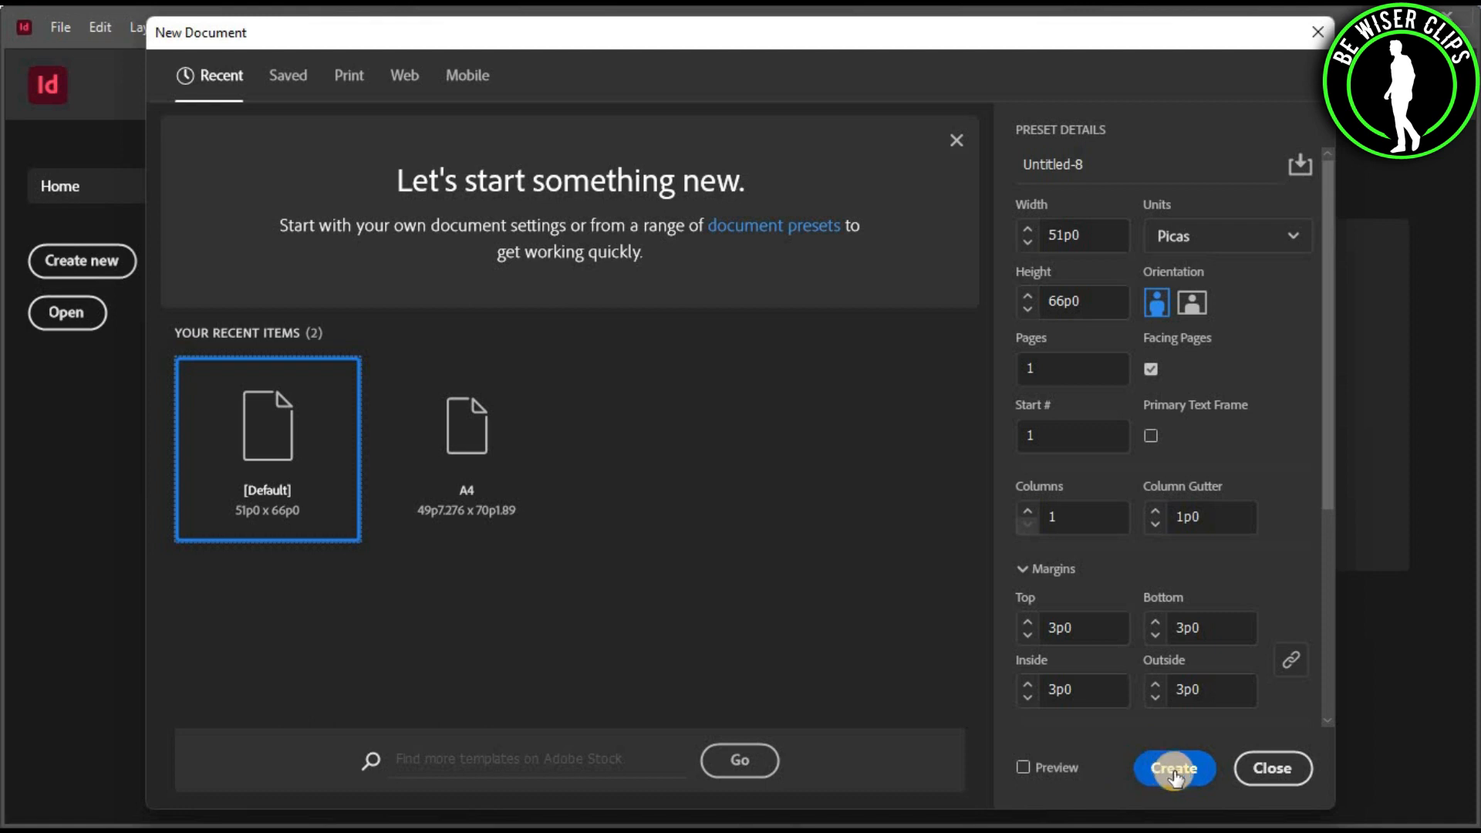
click(1174, 769)
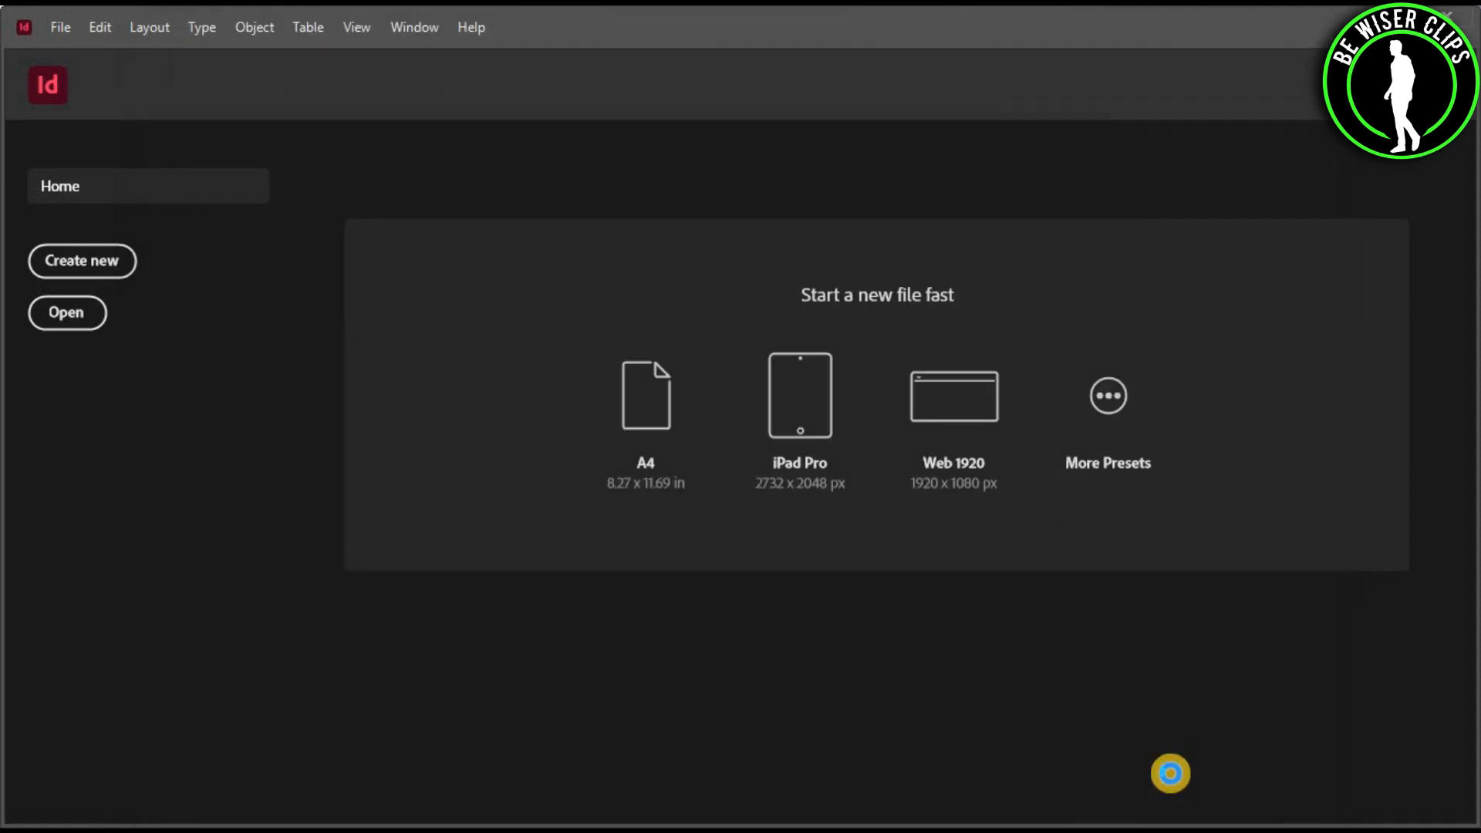
Bring the new blank Untitled-8 document into the workspace to build the page 1 plus 2–3 spread layout.
click(645, 395)
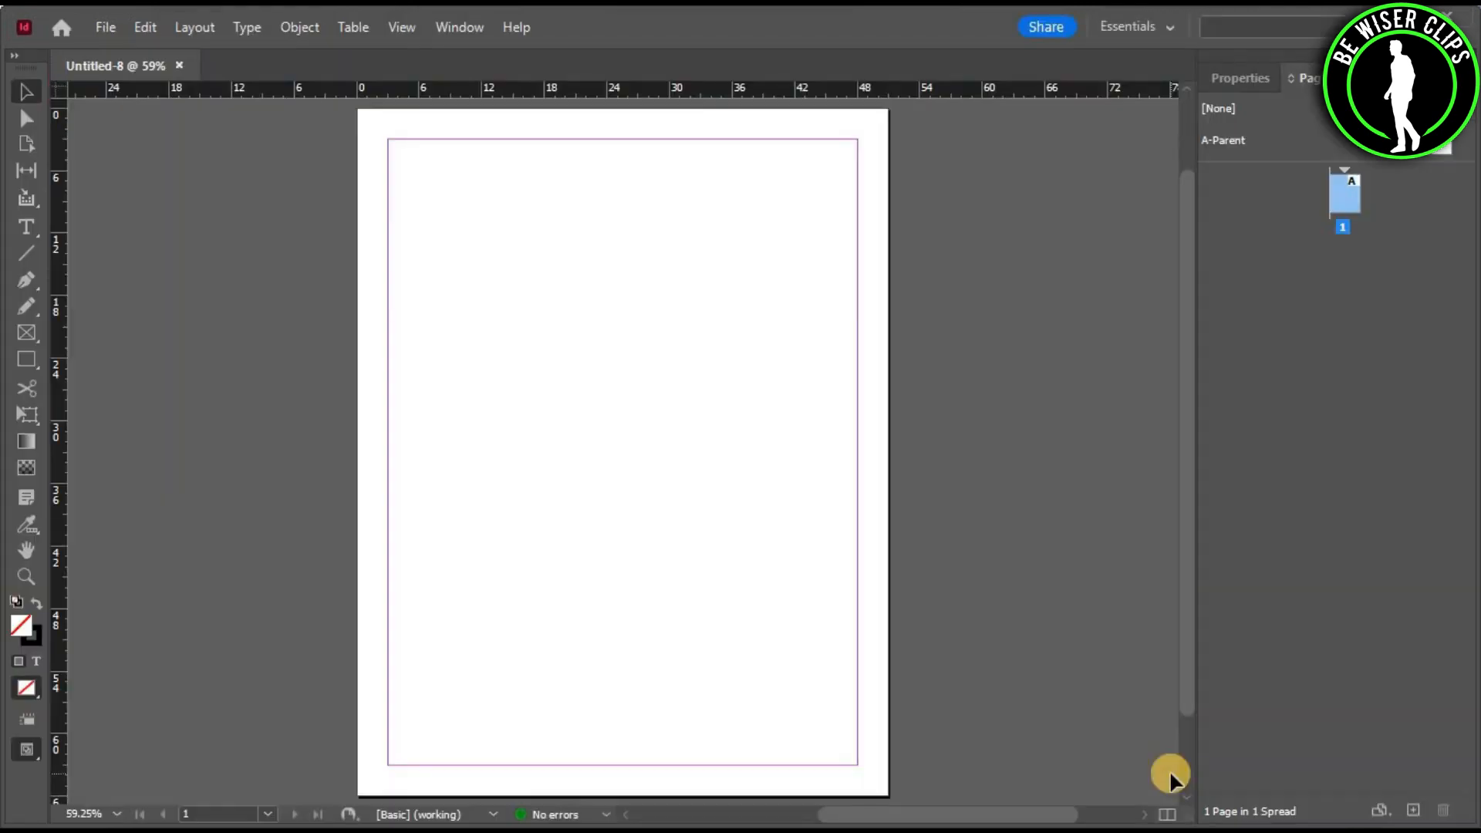
mouse_move(1304, 269)
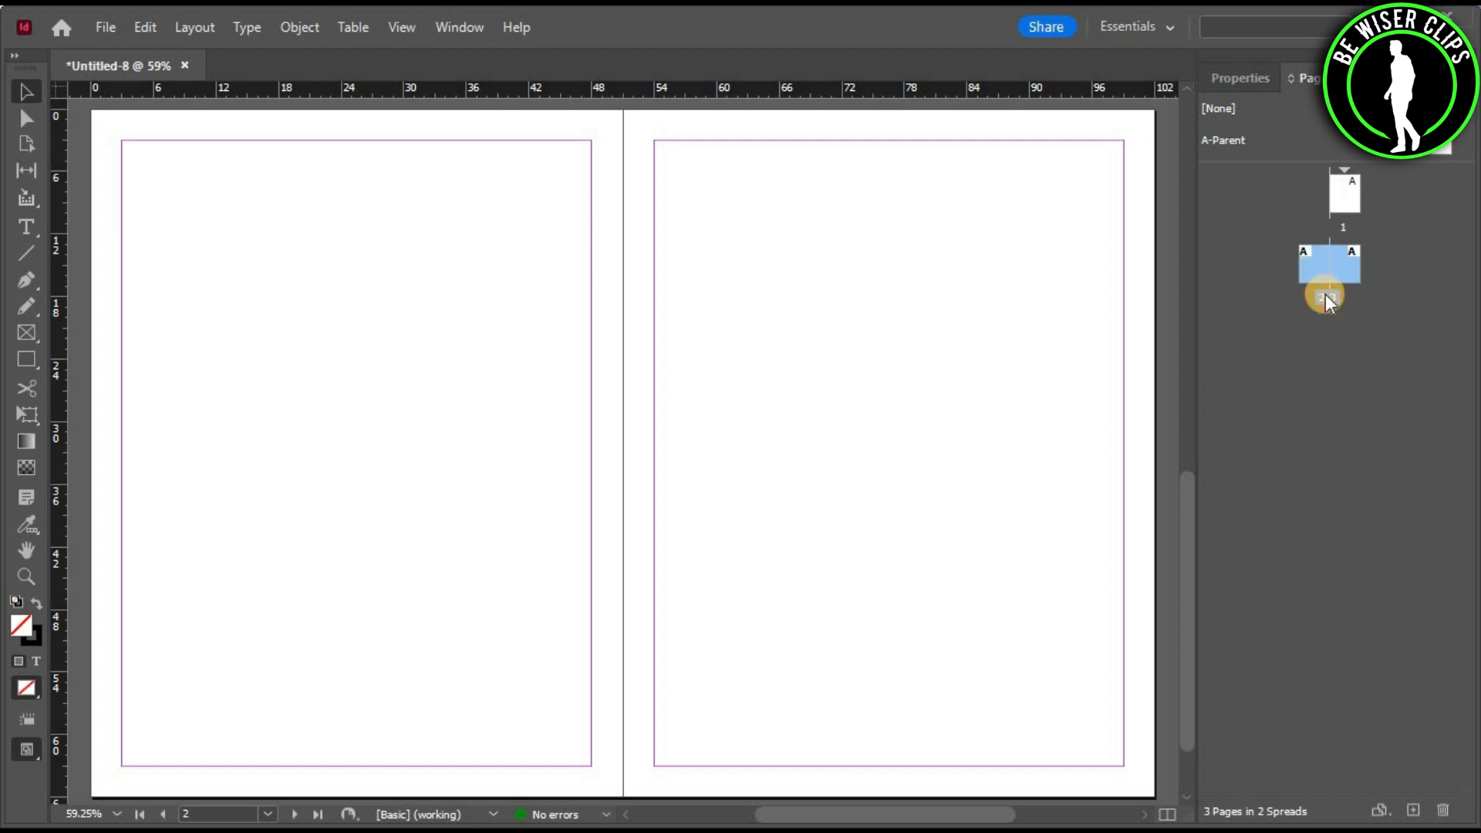
Start a new section at the 2–3 spread with section prefix 'jerry'.
right_click(1326, 296)
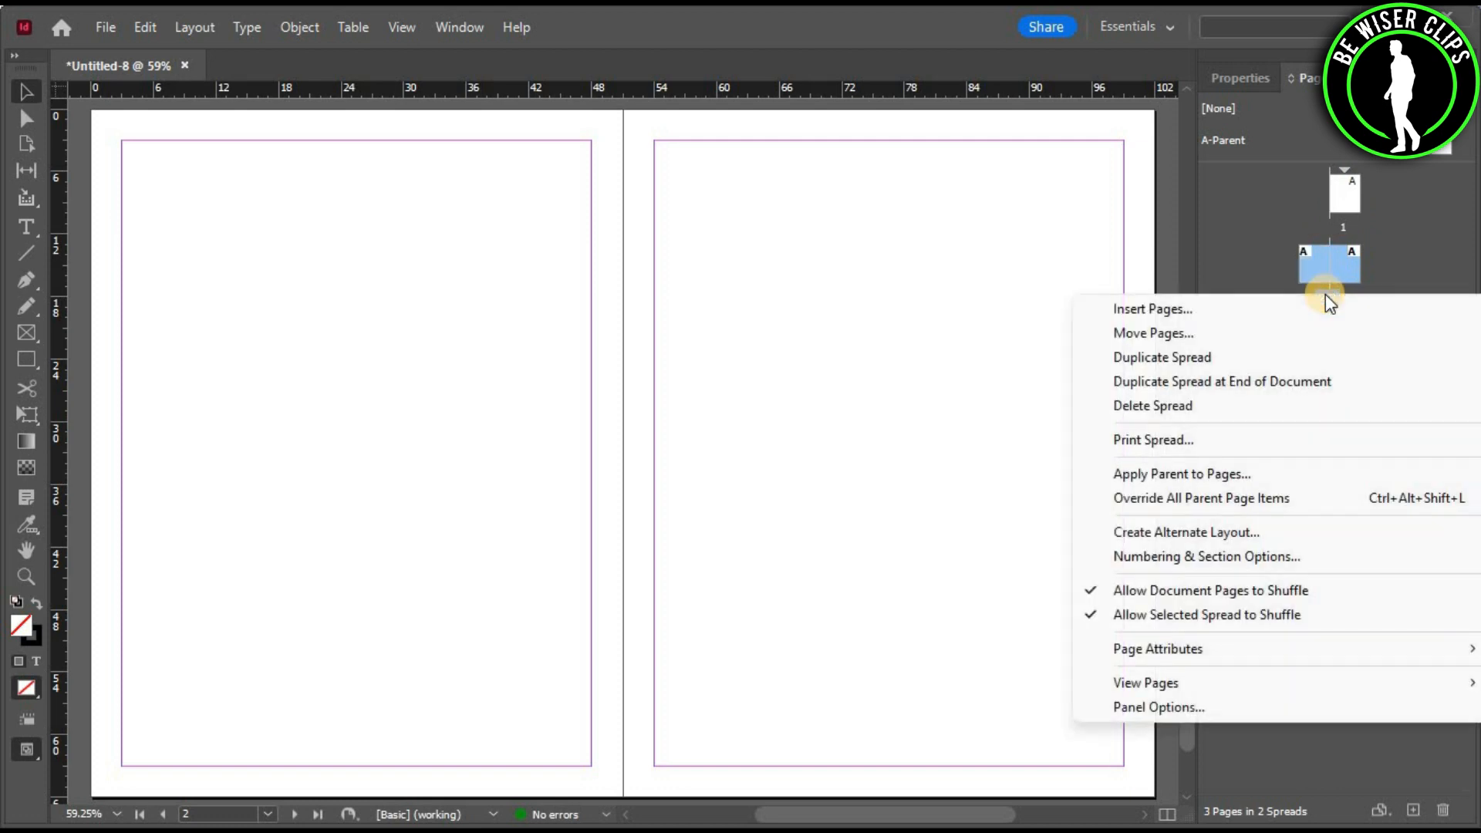
mouse_move(1207, 556)
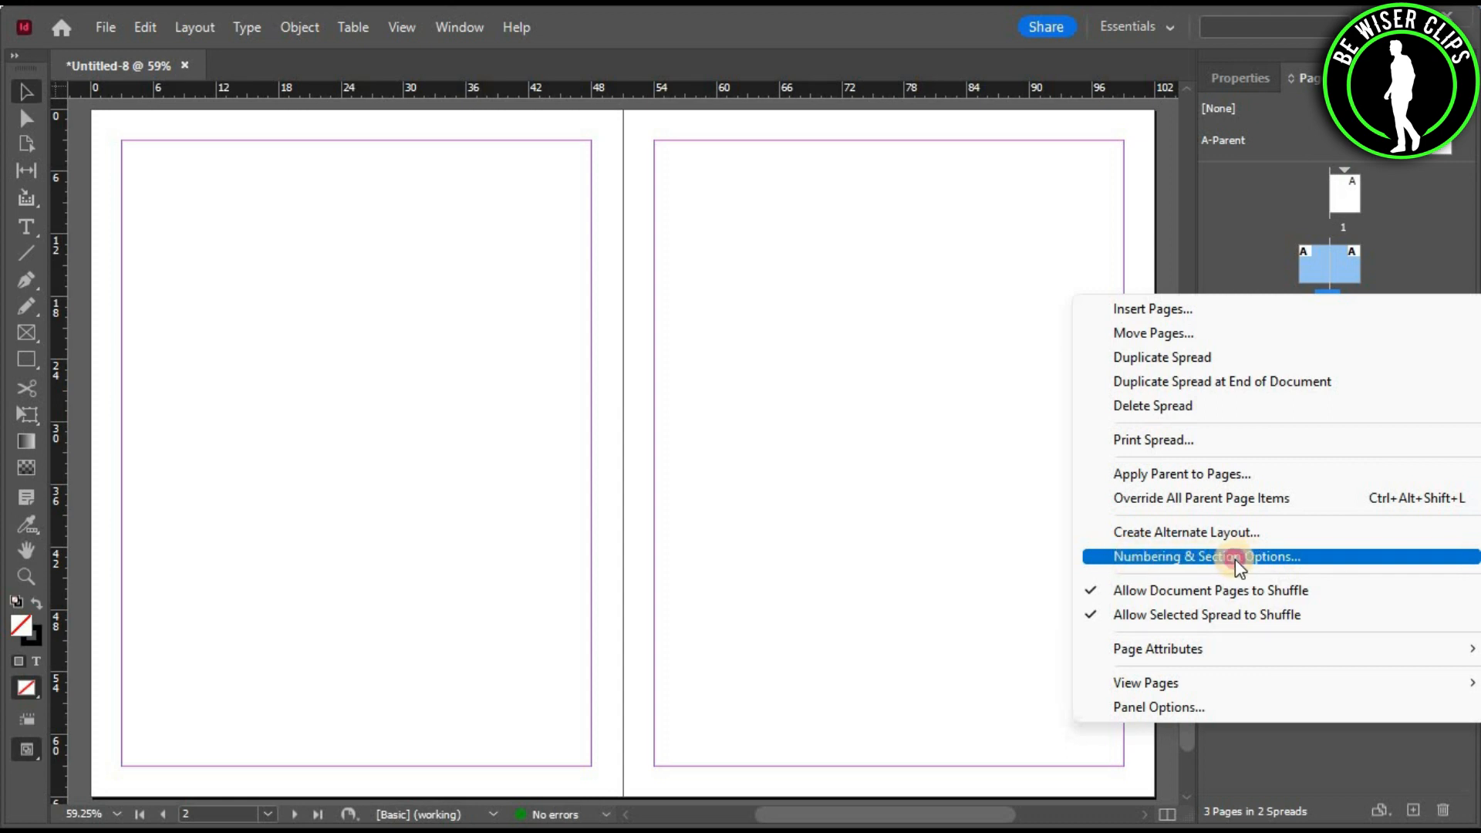
click(1206, 556)
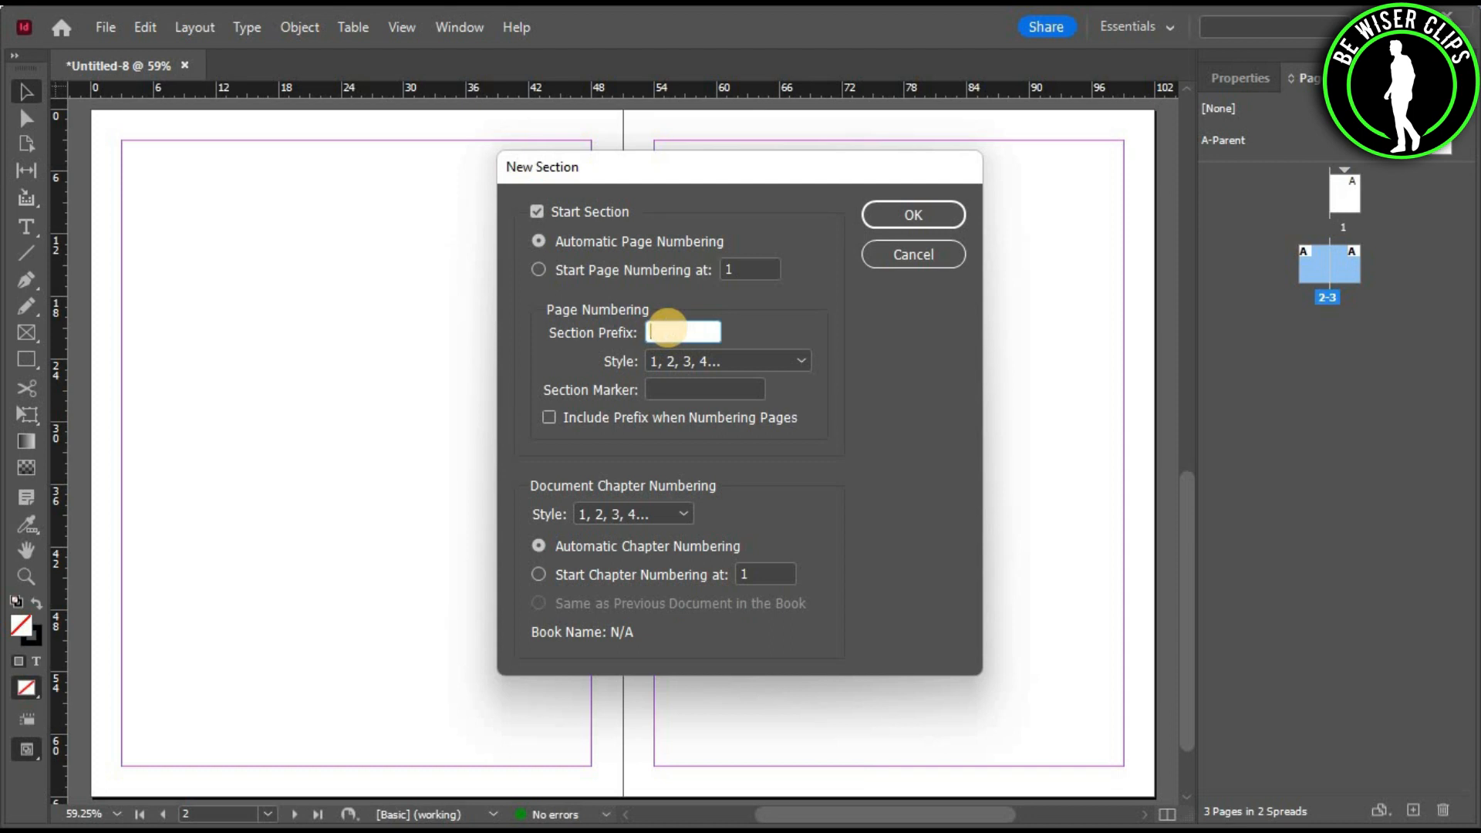
text(jerry)
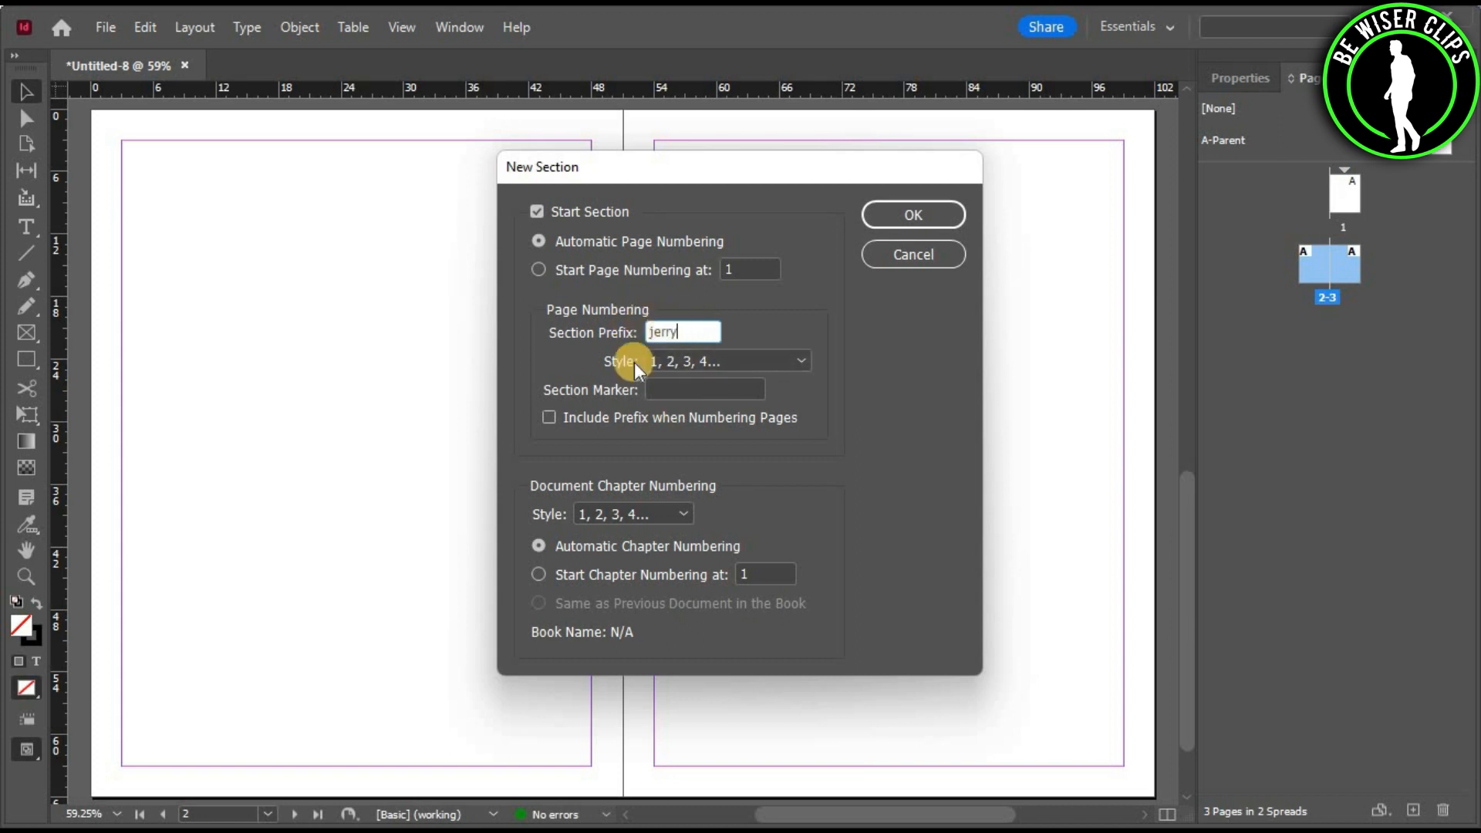
mouse_move(892, 218)
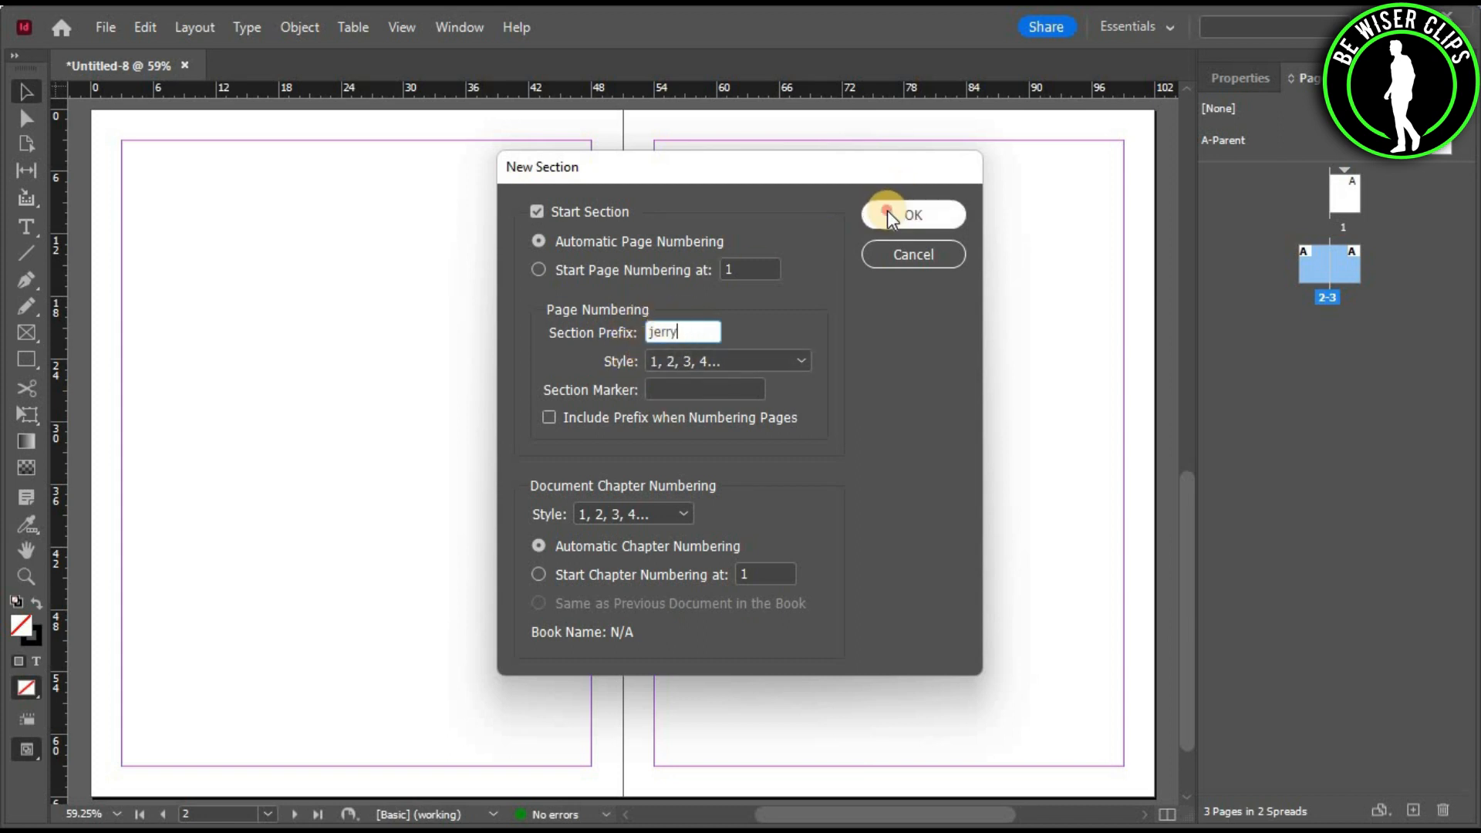
click(912, 214)
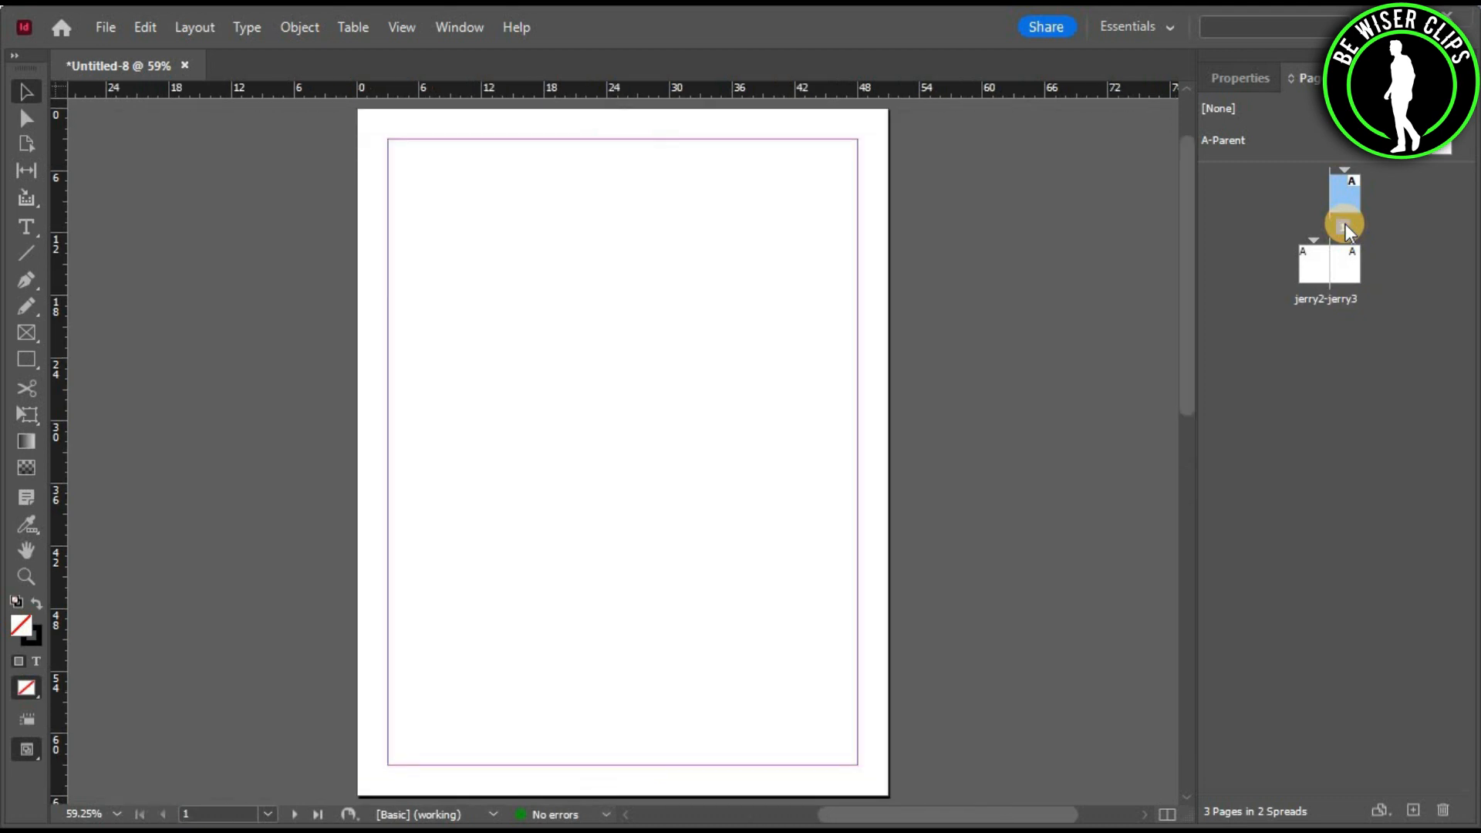
Give page 1's section the prefix 'chad' in Numbering & Section Options.
right_click(1345, 222)
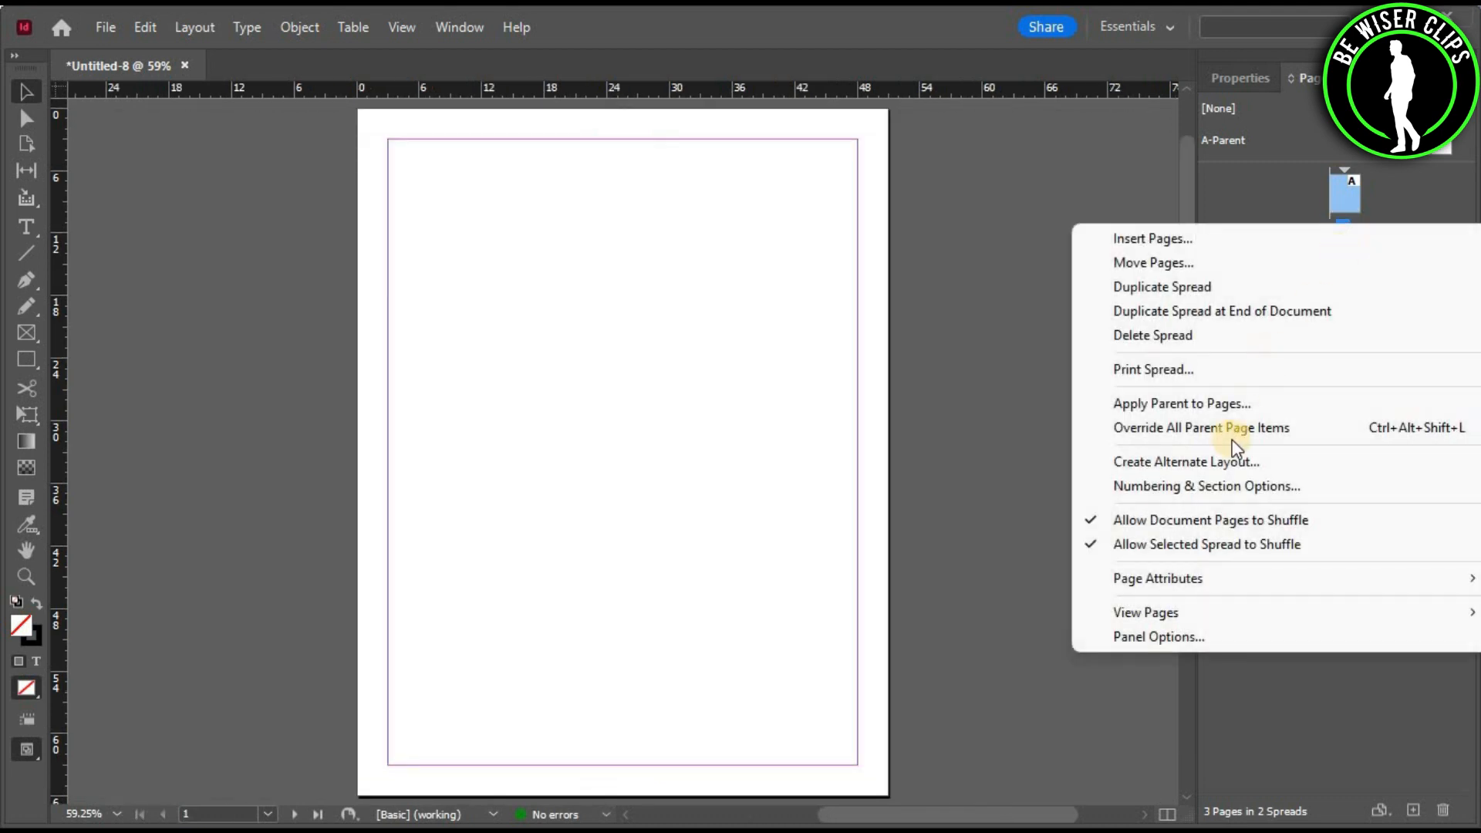
mouse_move(1237, 486)
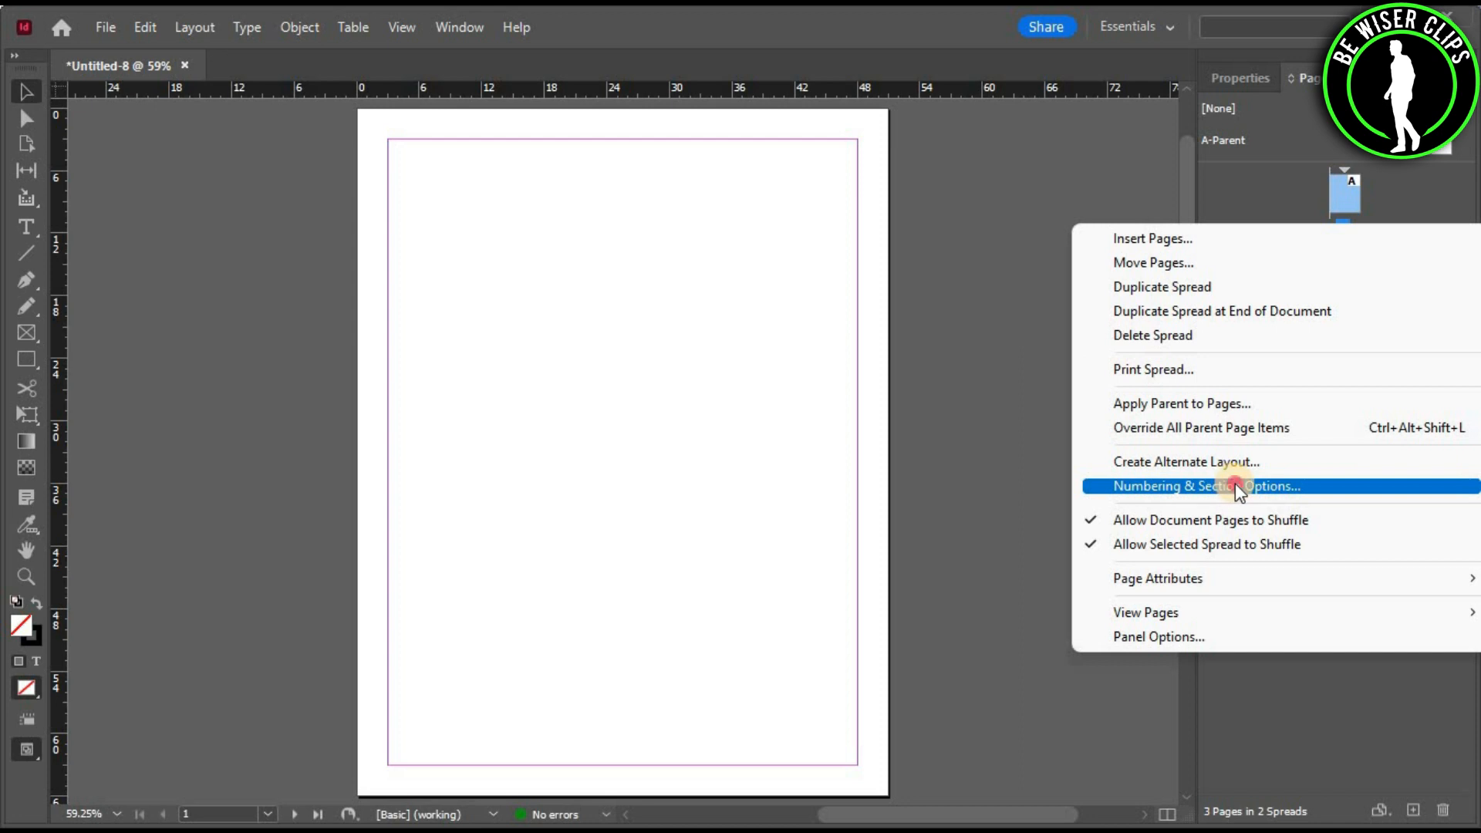
click(1207, 486)
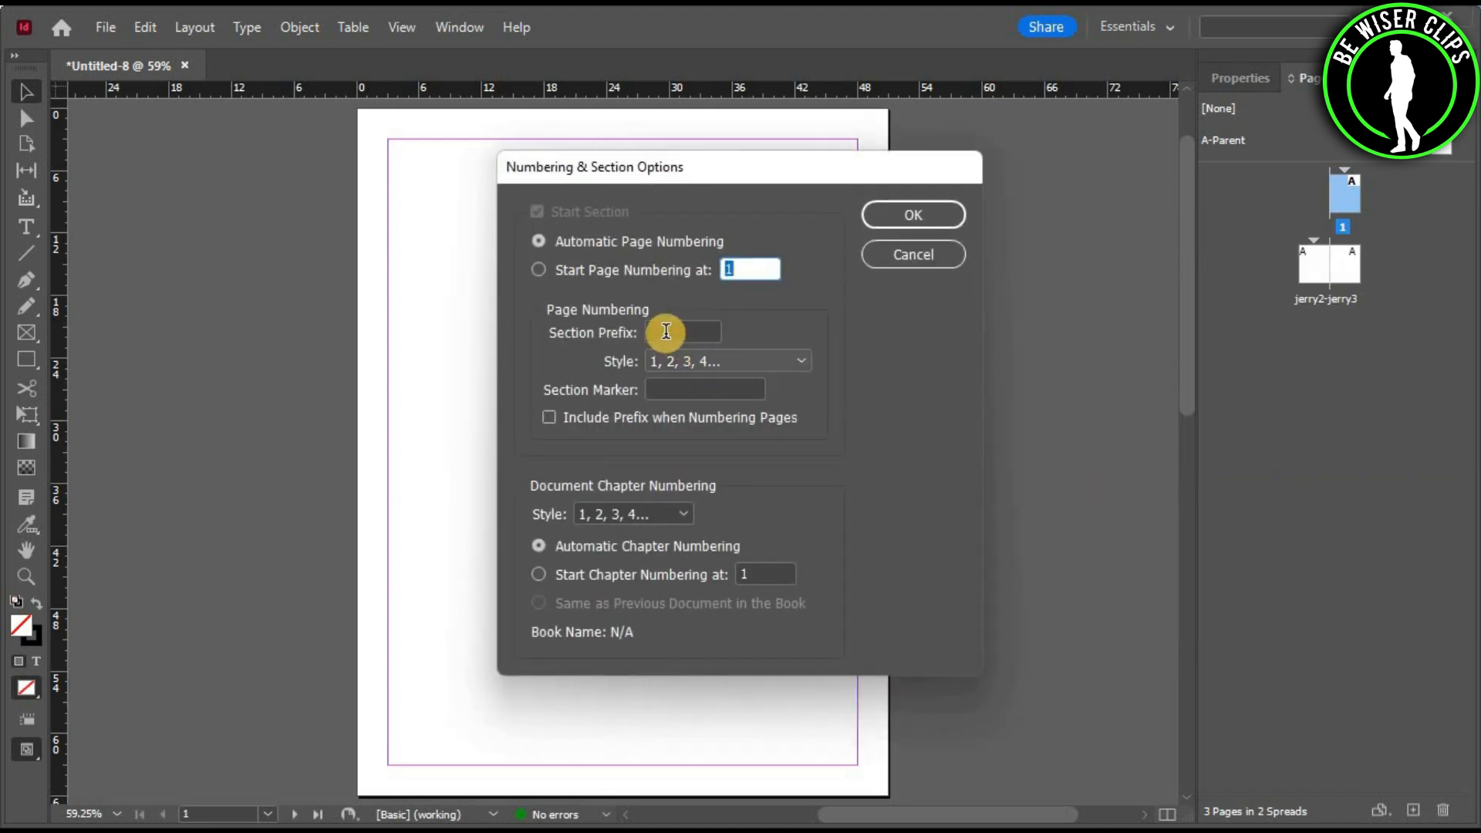
click(680, 331)
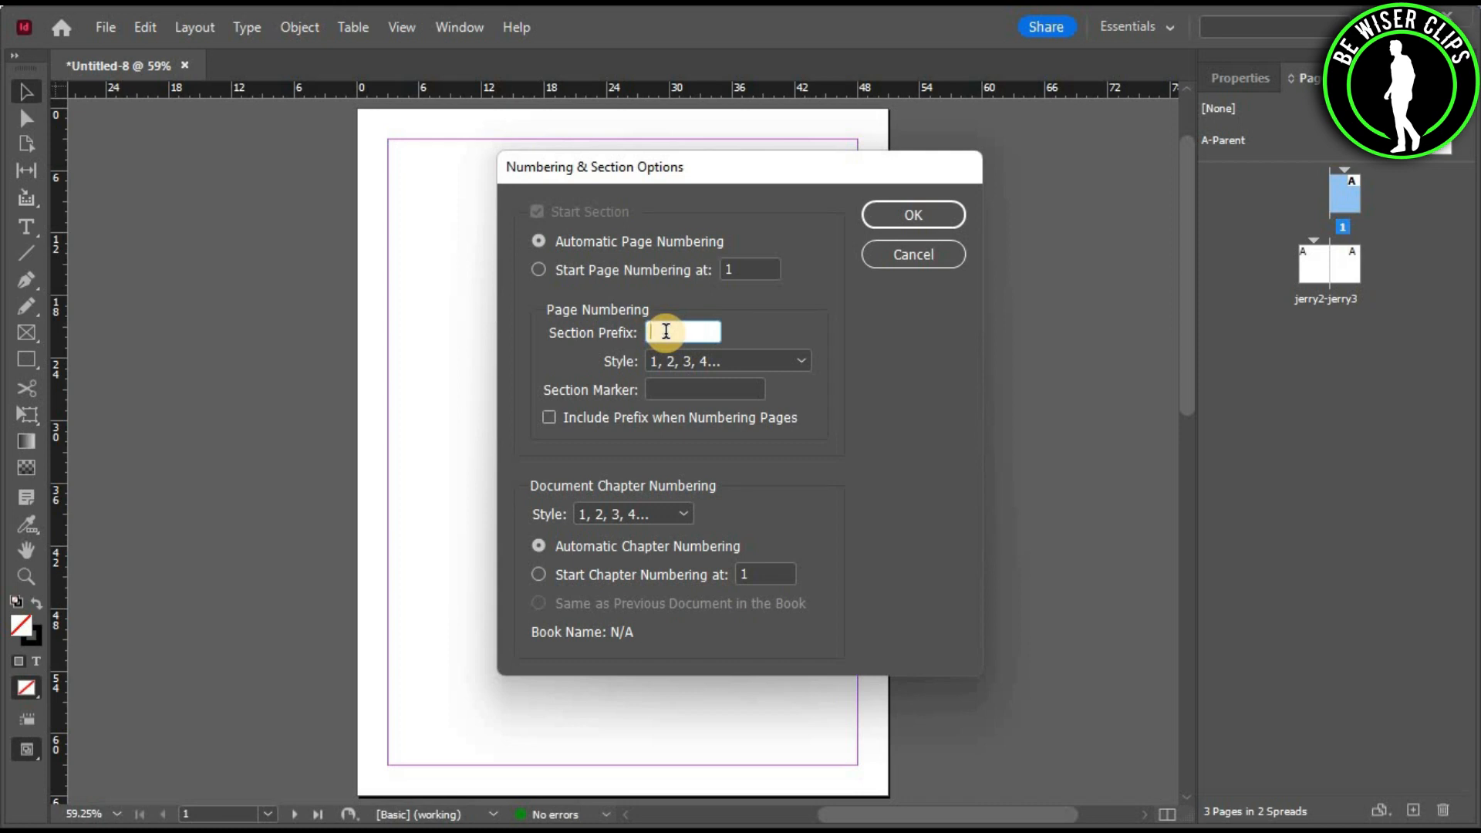
text(chad)
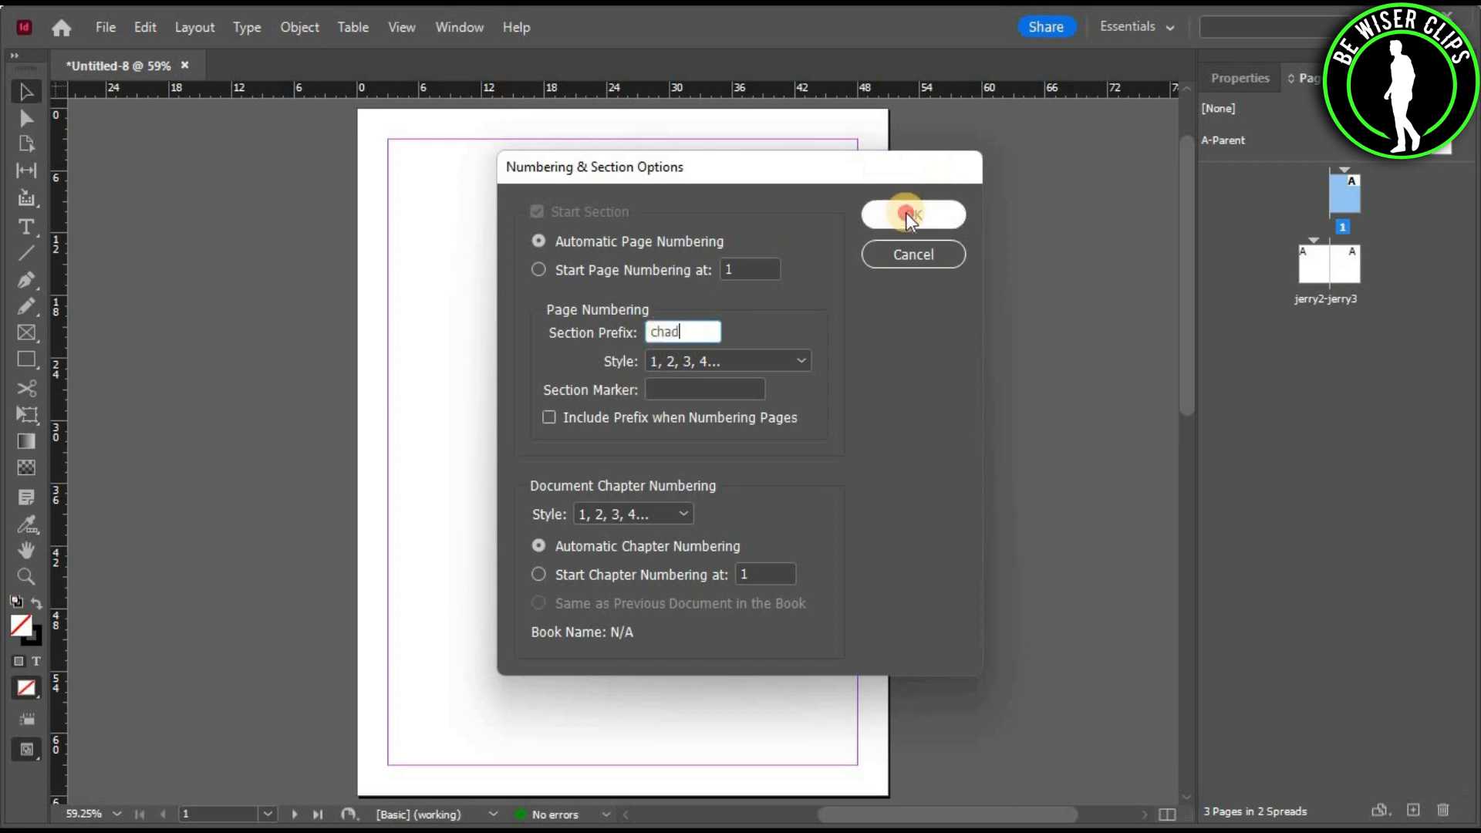
click(911, 214)
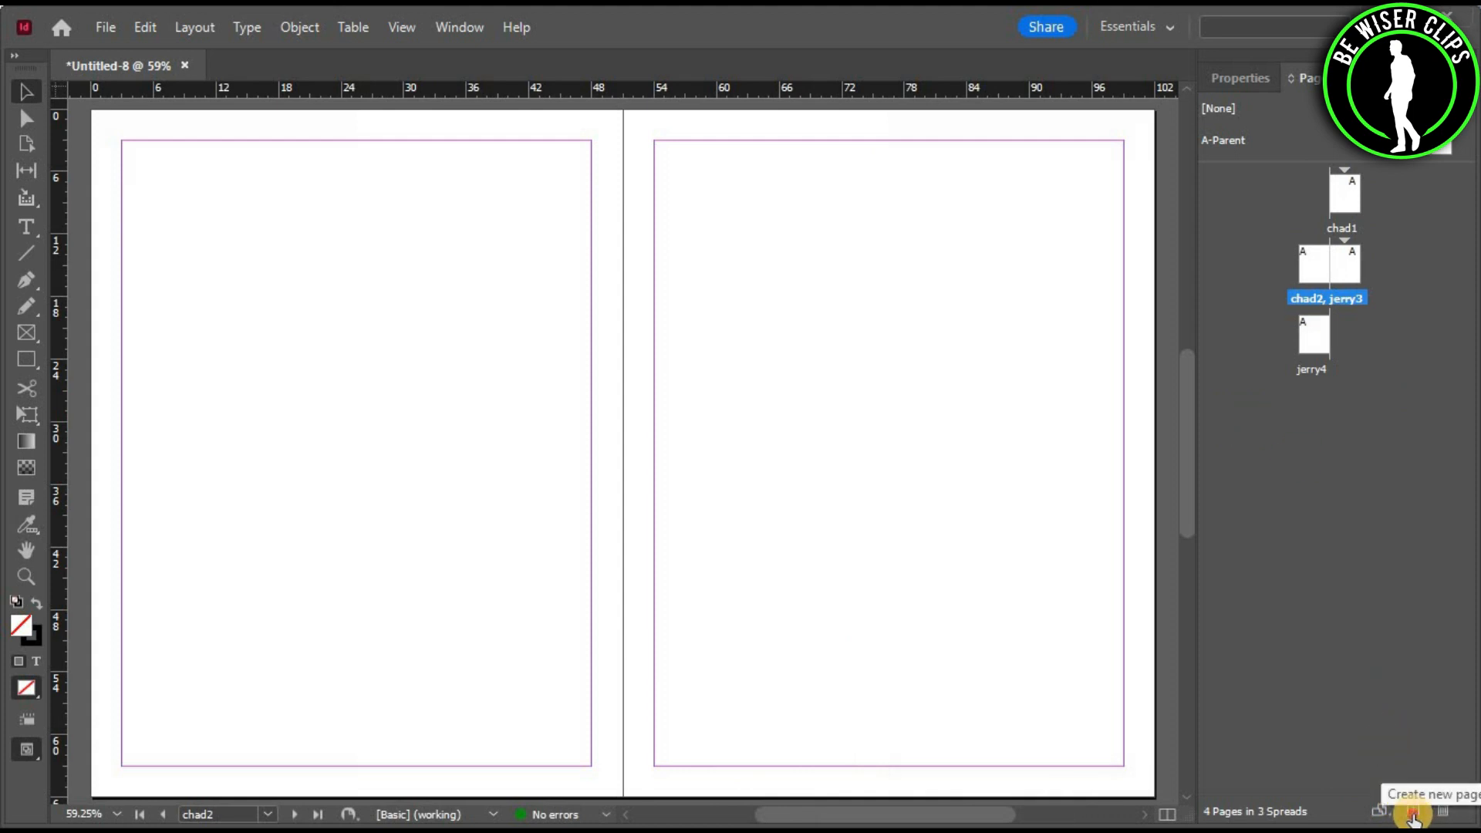
Add two more pages, bringing the document to six pages.
click(1411, 812)
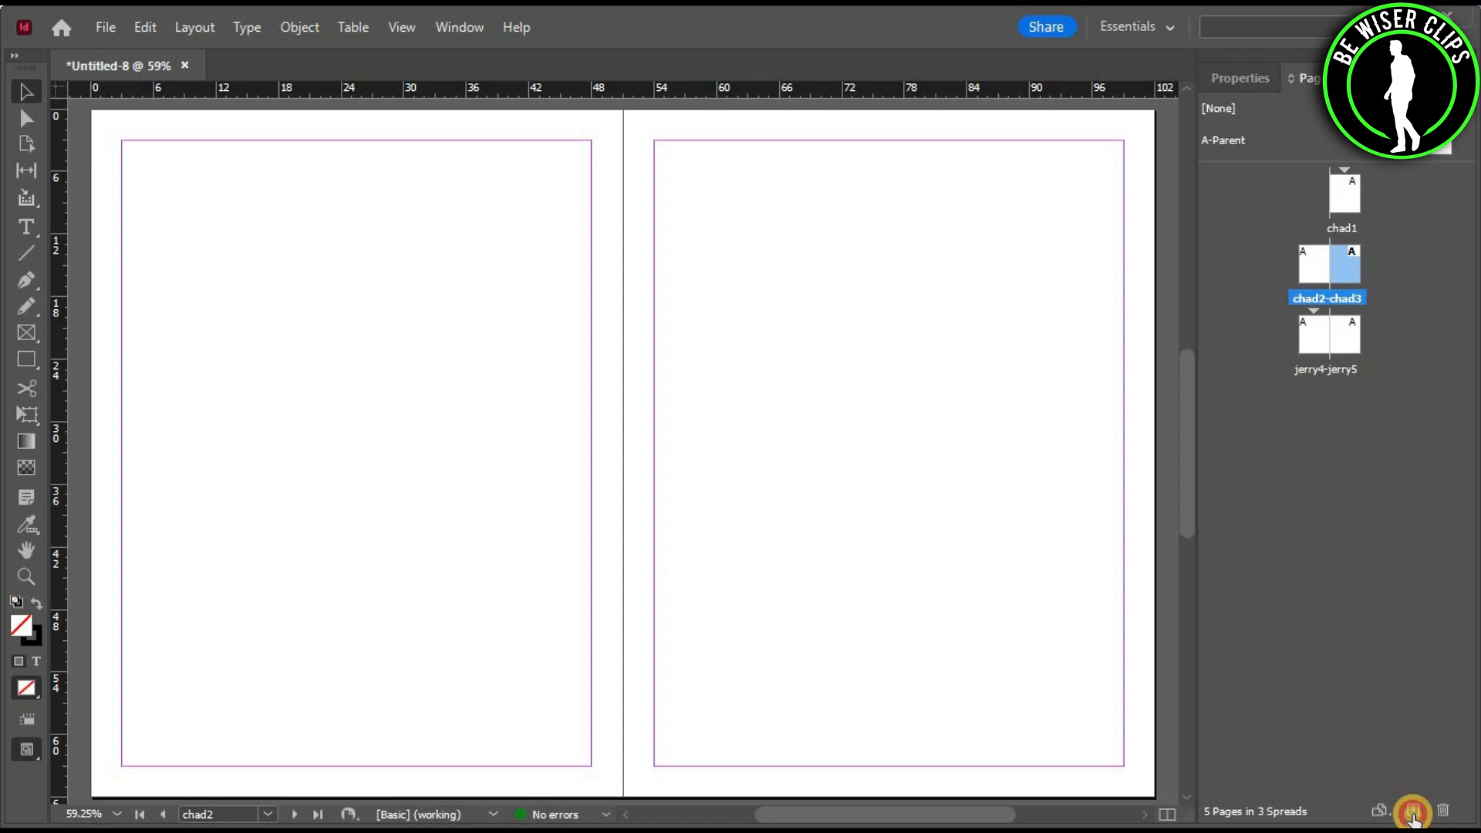
click(1411, 811)
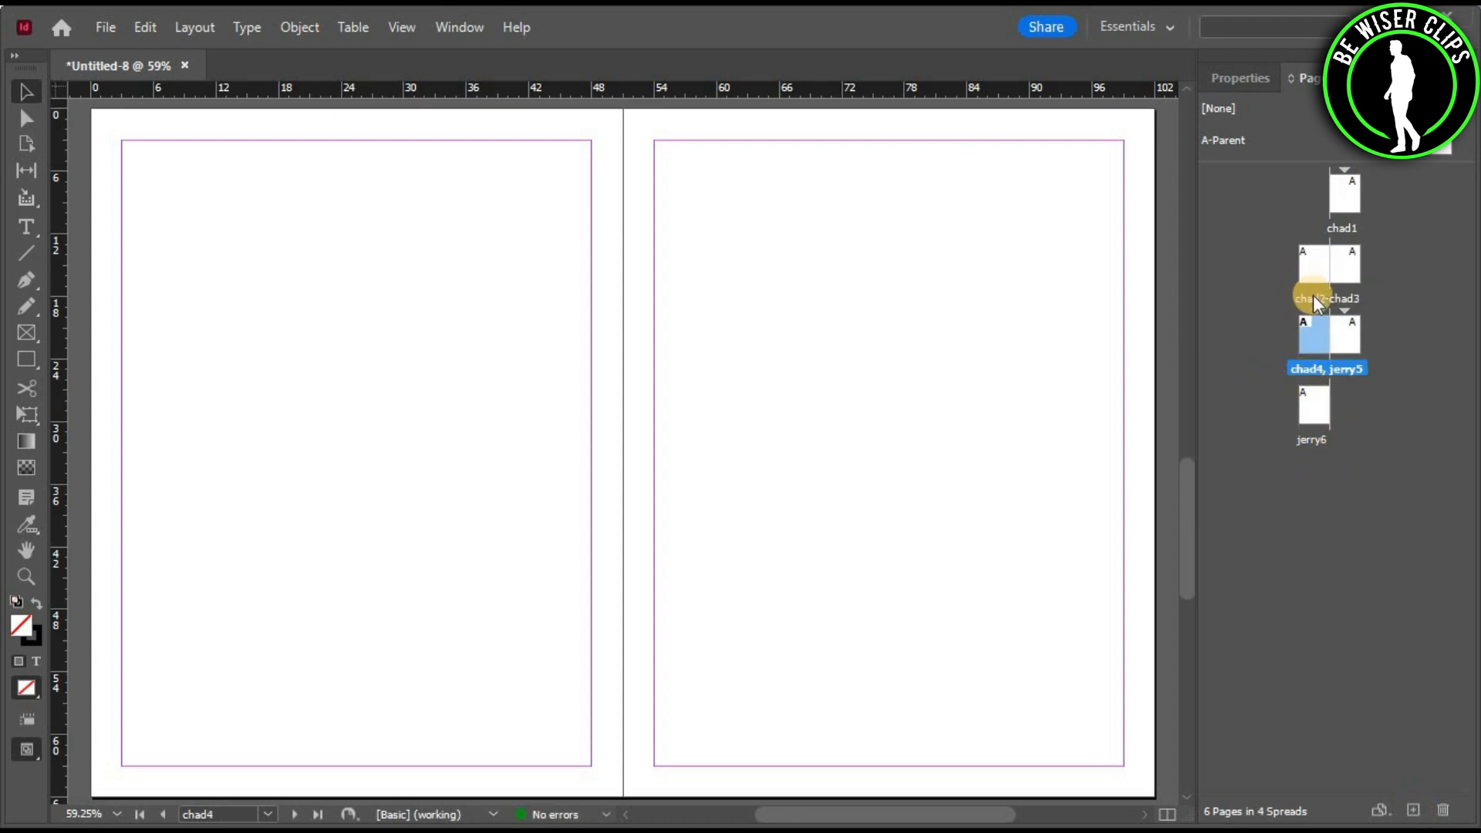
mouse_move(1294, 395)
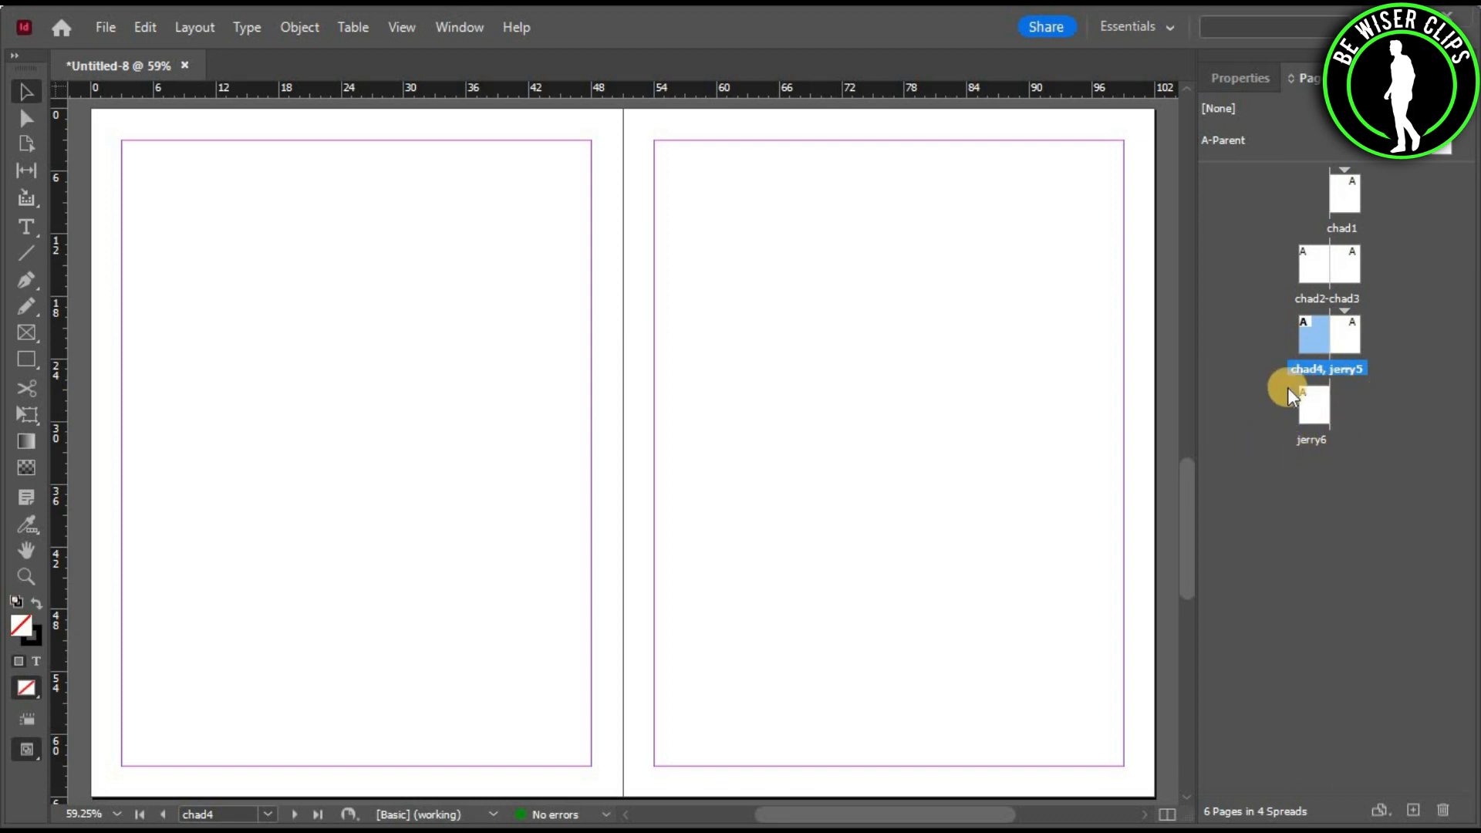